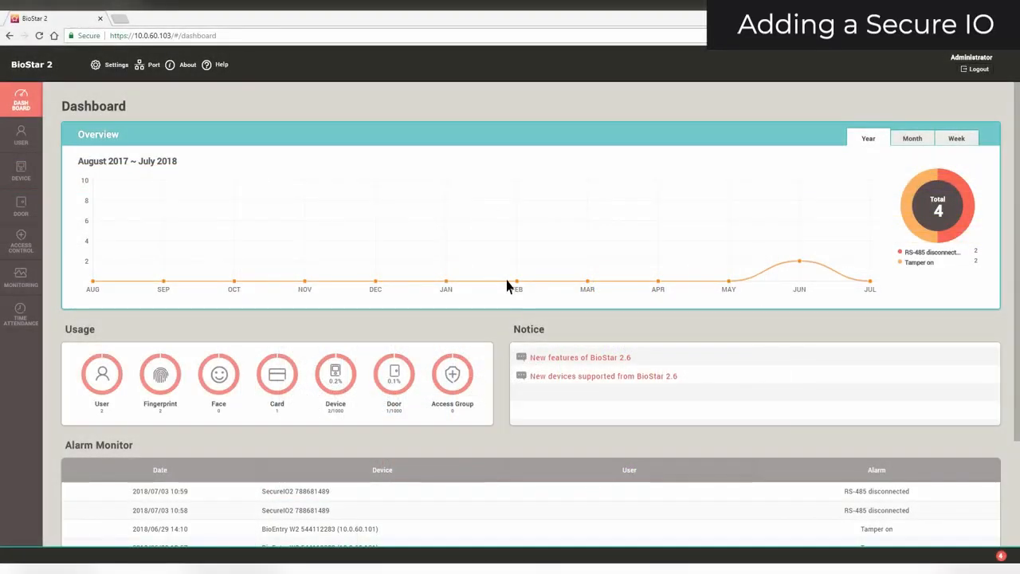
{"action": "left_click", "coordinate": [21, 170]}
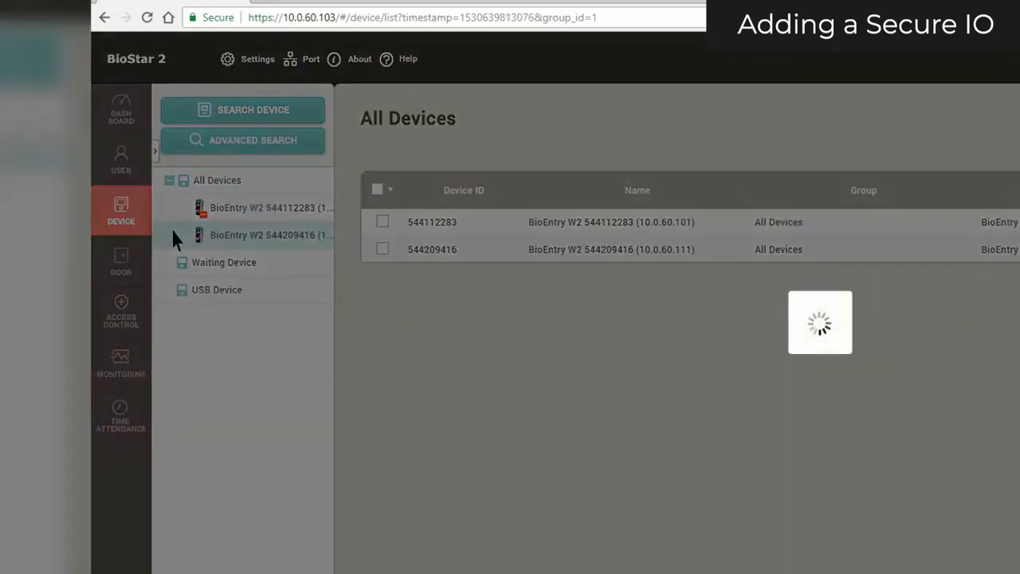
{"action": "left_click", "coordinate": [262, 234]}
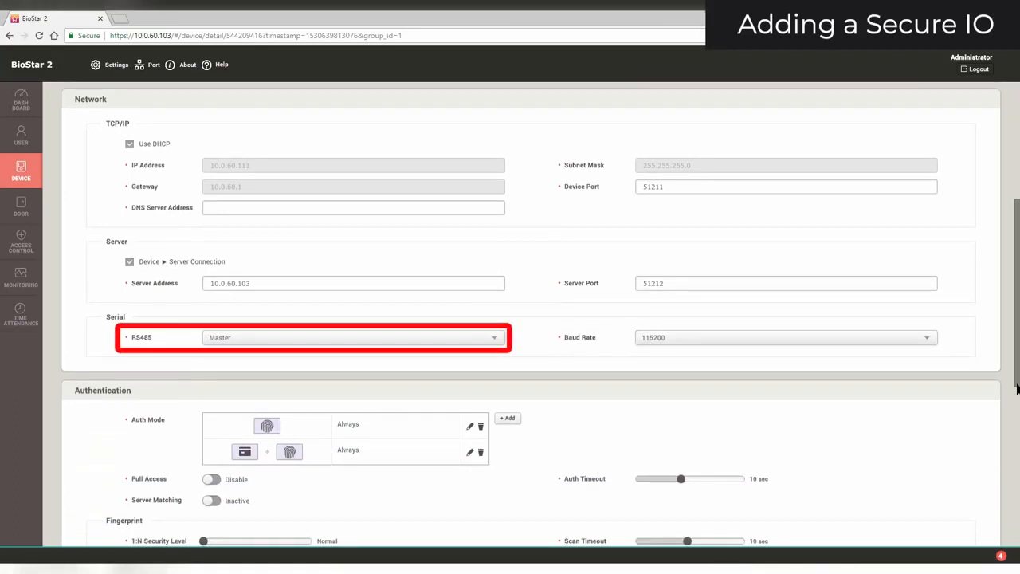
{"action": "scroll", "scroll_direction": "down", "scroll_amount": 3}
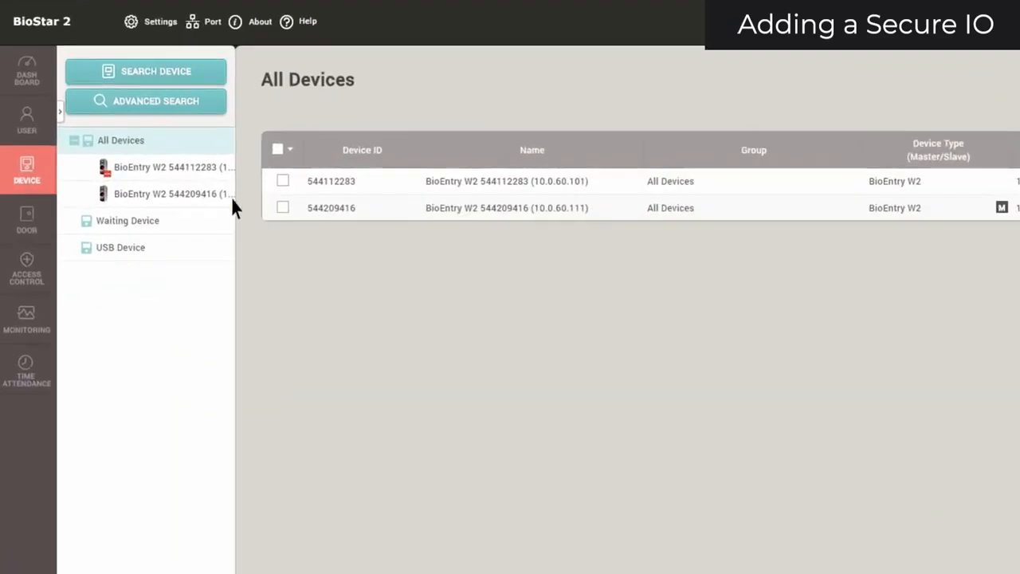
{"action": "right_click", "coordinate": [167, 193]}
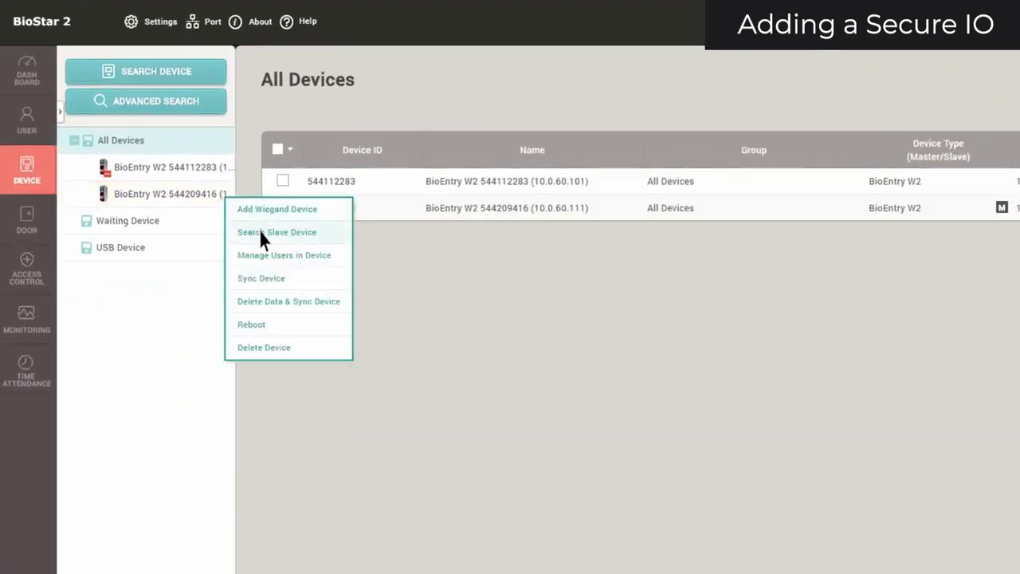
{"action": "left_click", "coordinate": [277, 232]}
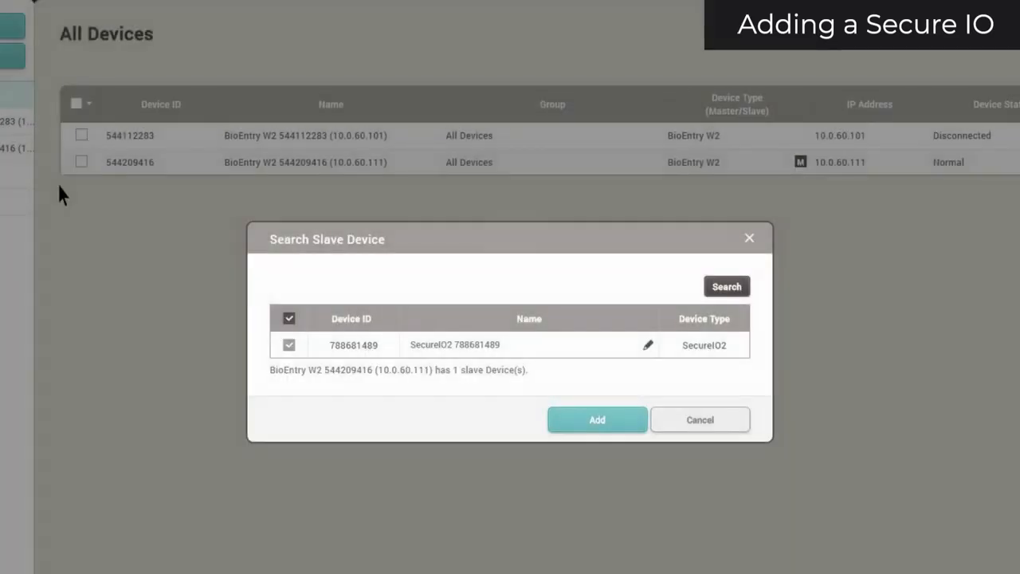
{"action": "left_click", "coordinate": [597, 419]}
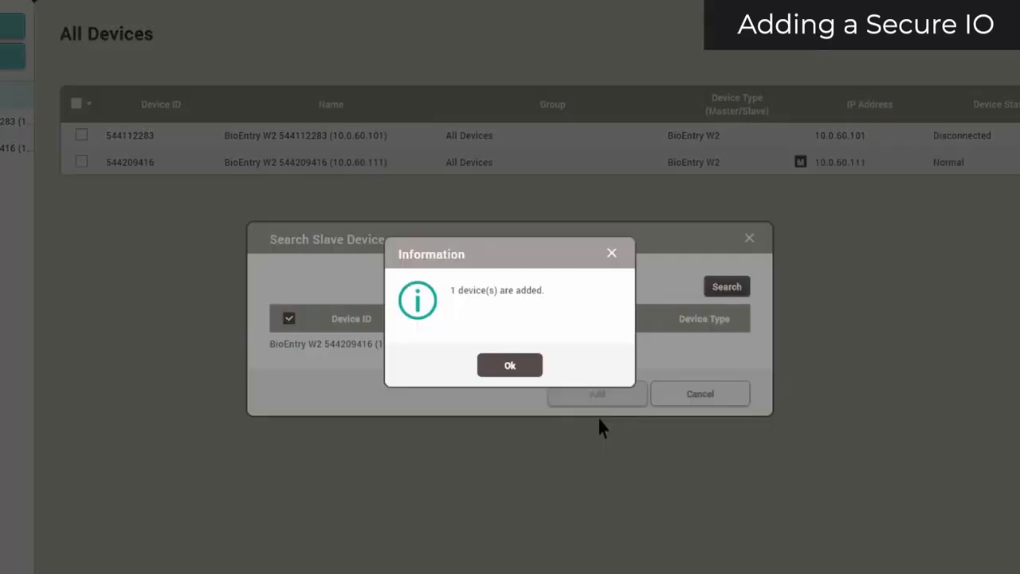
{"action": "left_click", "coordinate": [509, 365]}
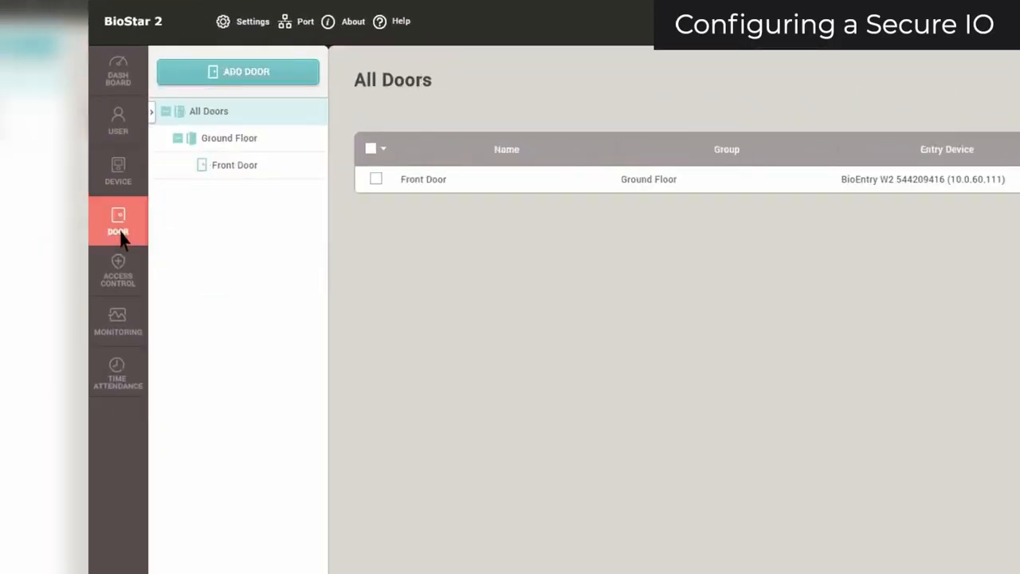
Give Front Door SecureIO2 Relay 0 as door relay and Input Port 0 as sensor
{"action": "left_click", "coordinate": [423, 179]}
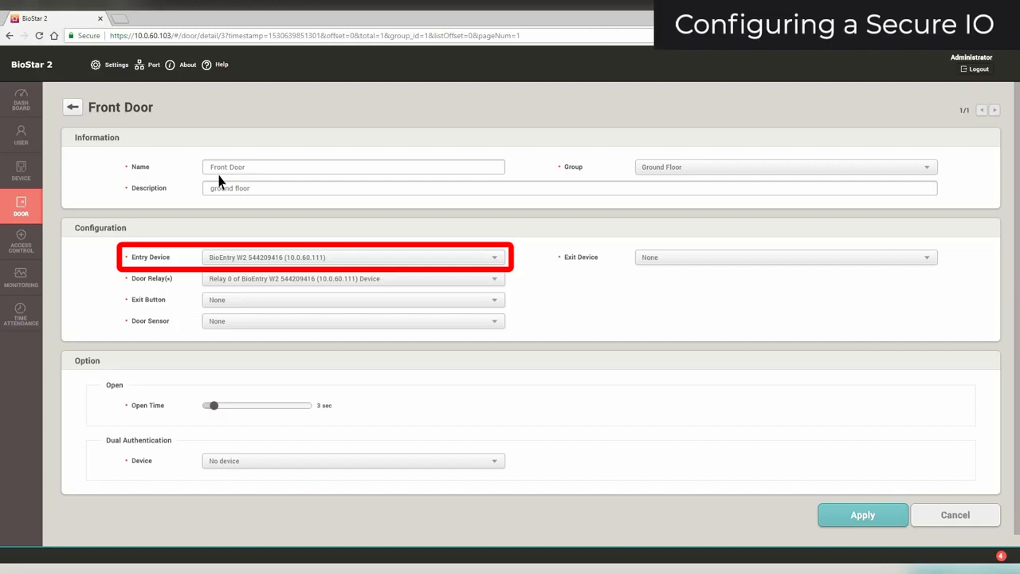
{"action": "left_click", "coordinate": [352, 256]}
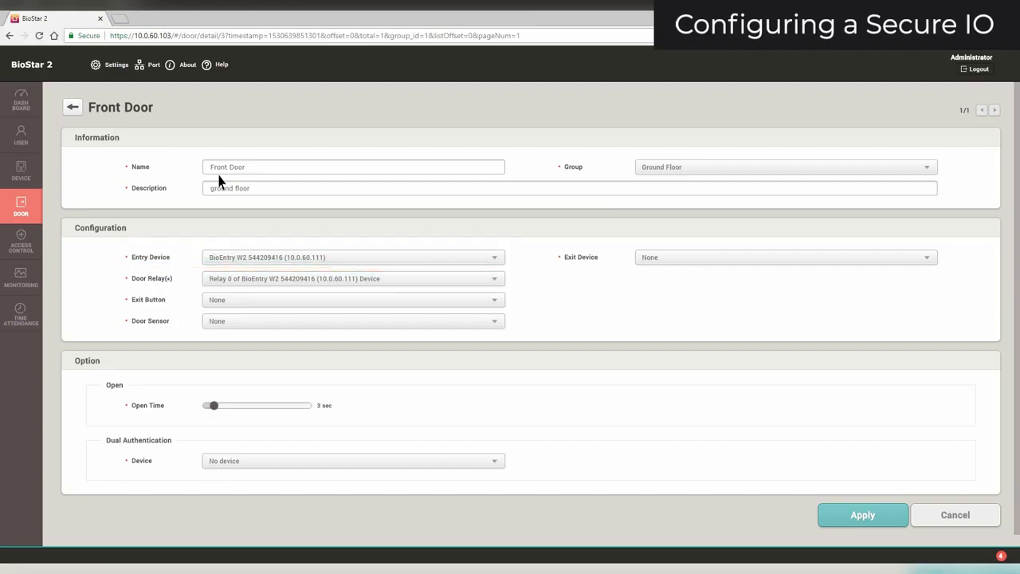
{"action": "left_click", "coordinate": [353, 278]}
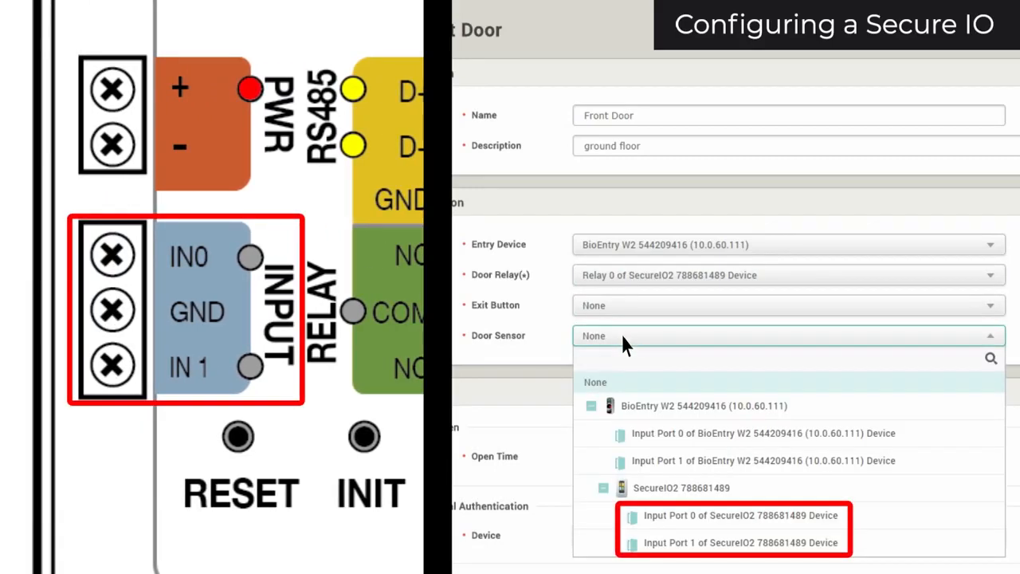
{"action": "left_click", "coordinate": [739, 514]}
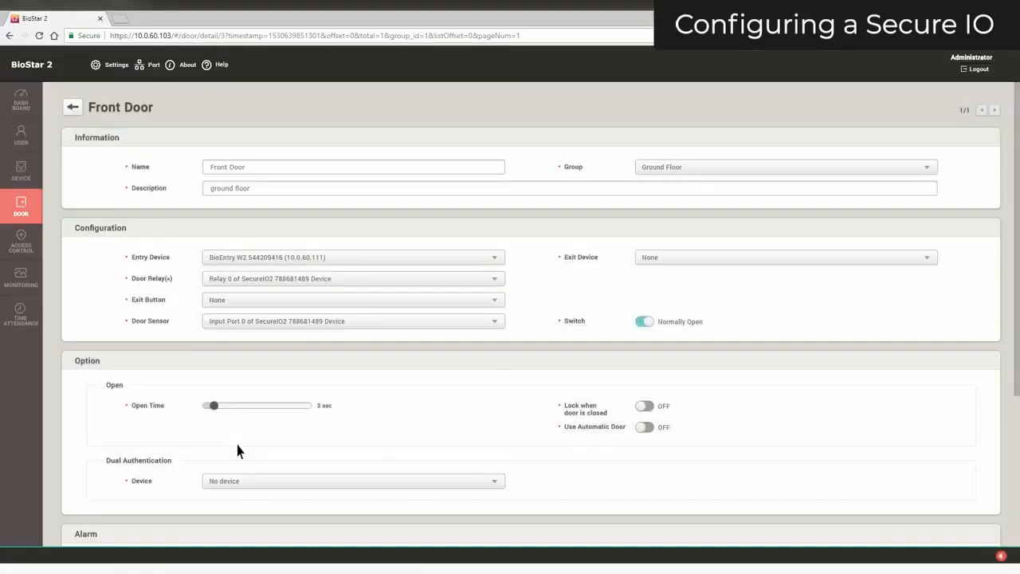
Apply the Front Door's SecureIO2 relay and sensor settings
{"action": "scroll", "scroll_direction": "down", "scroll_amount": 3}
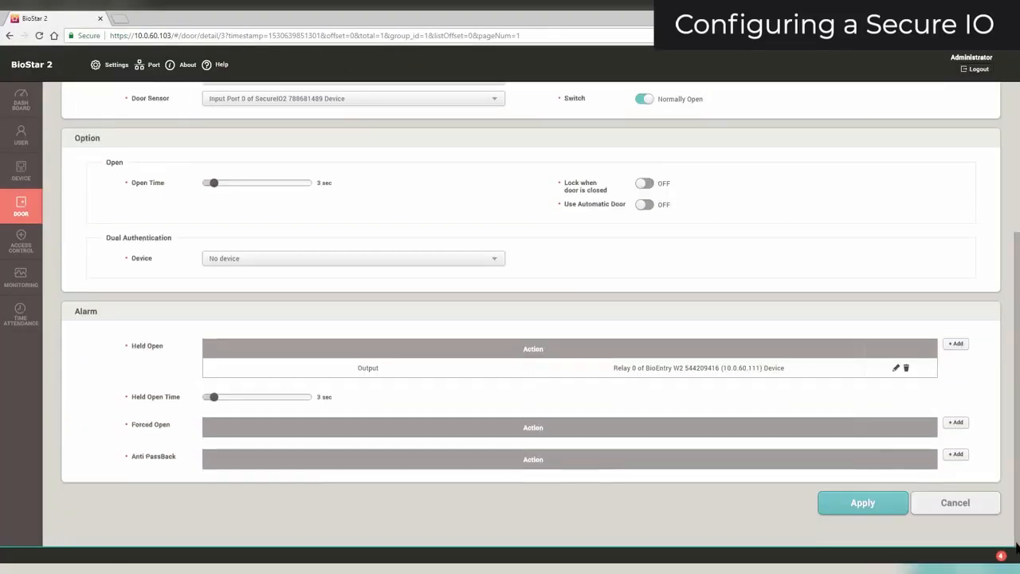
{"action": "left_click", "coordinate": [862, 503]}
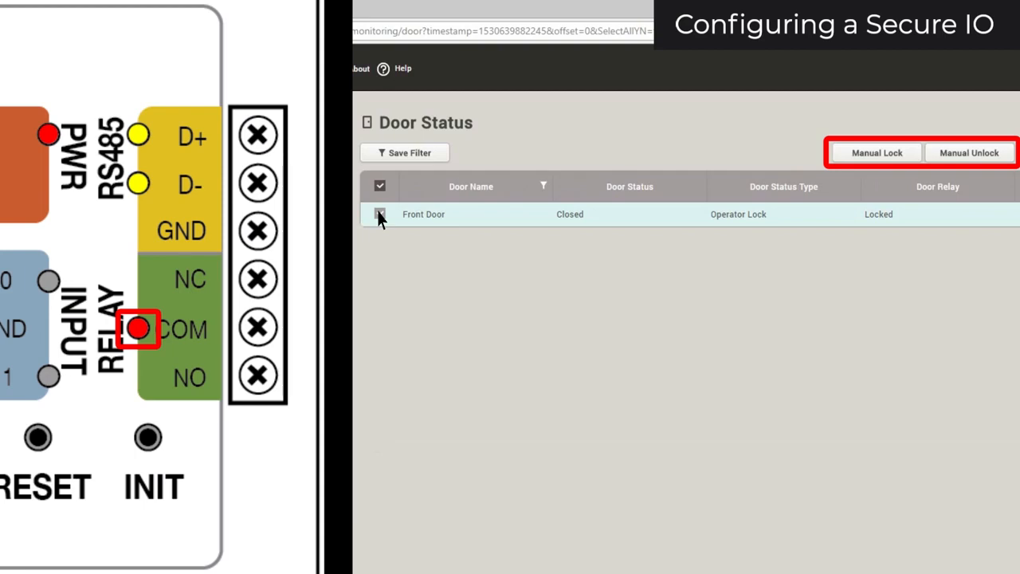
Manually unlock the Front Door and acknowledge the success message
{"action": "left_click", "coordinate": [968, 152]}
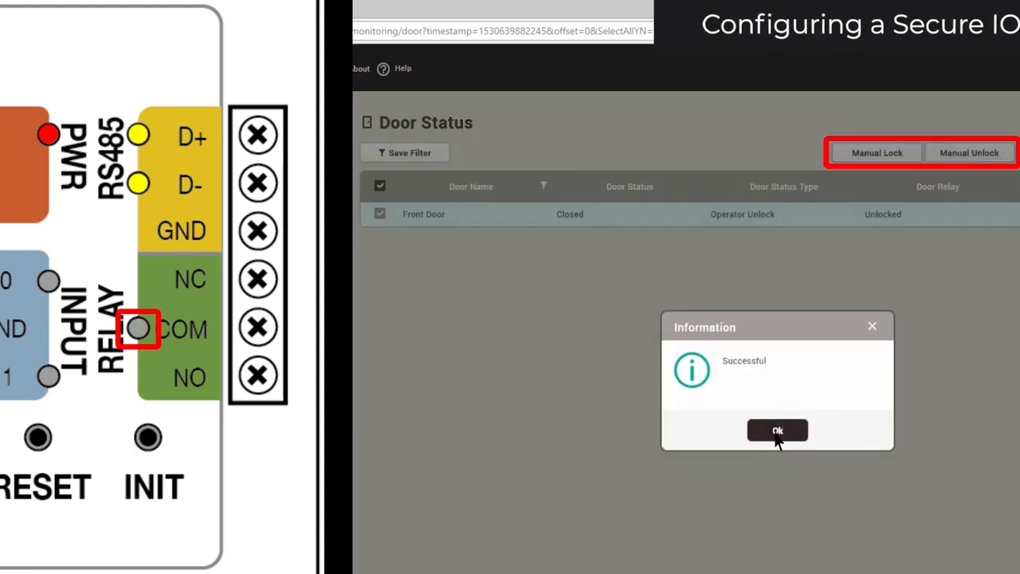
{"action": "left_click", "coordinate": [776, 430]}
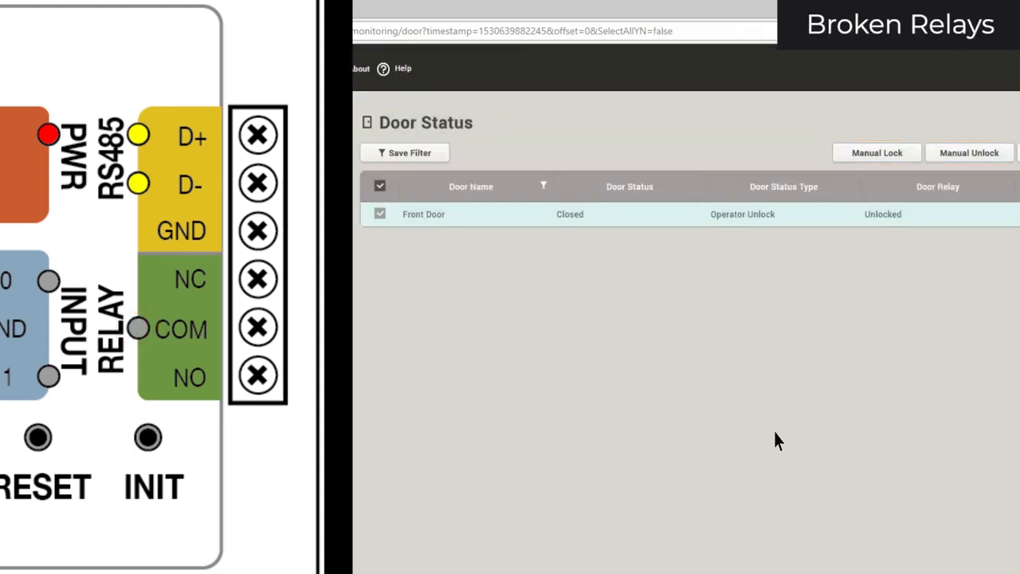